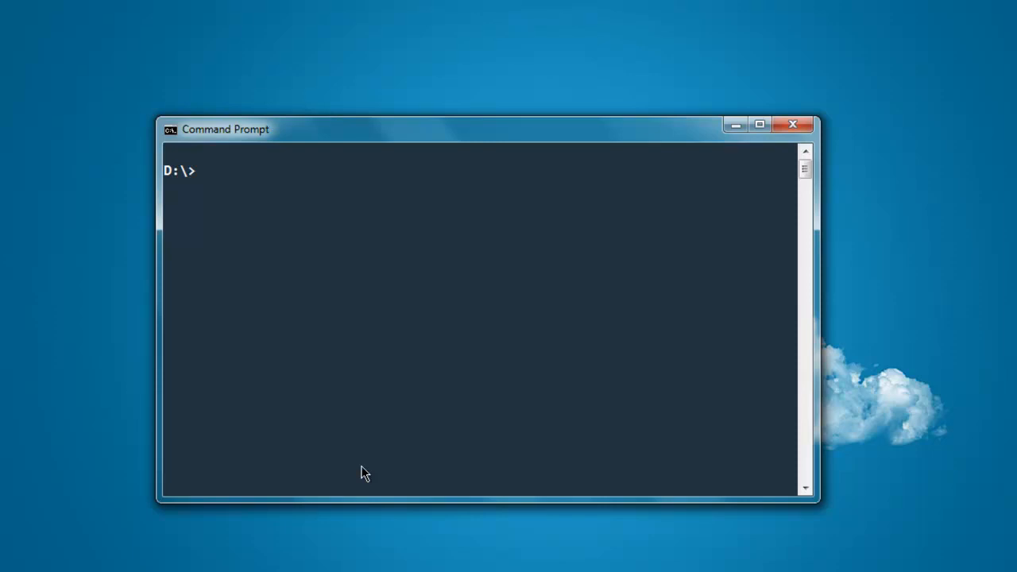
- Enter 'pip install pyautogui' at the D:\ prompt, correcting a trailing character
text(p)
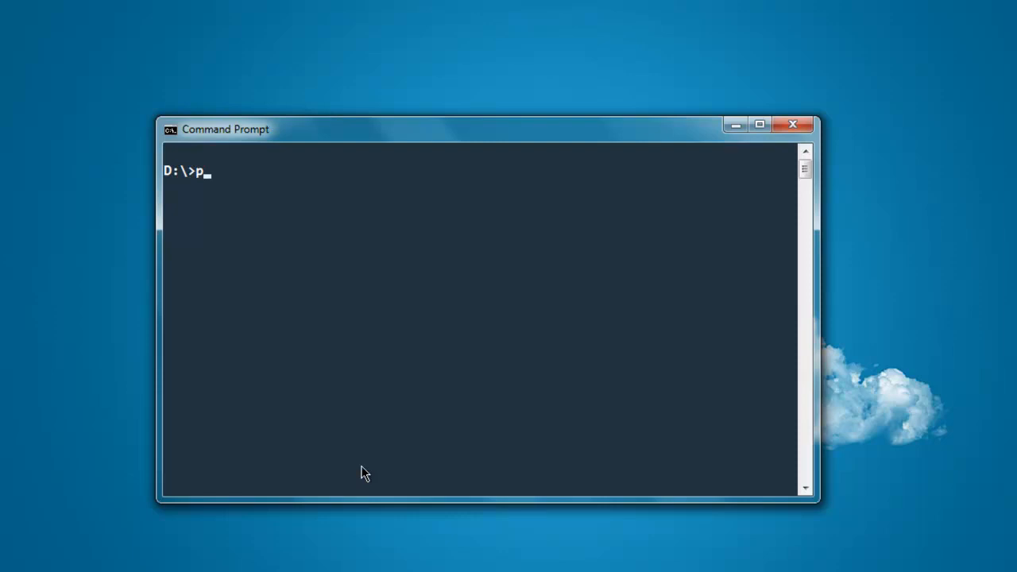
text(ip install)
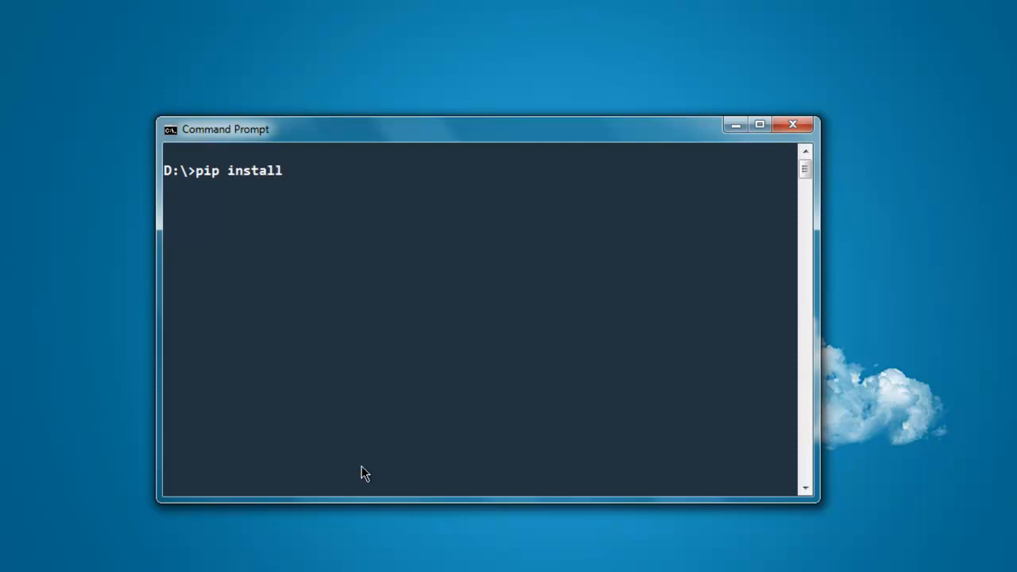
text(pyautog)
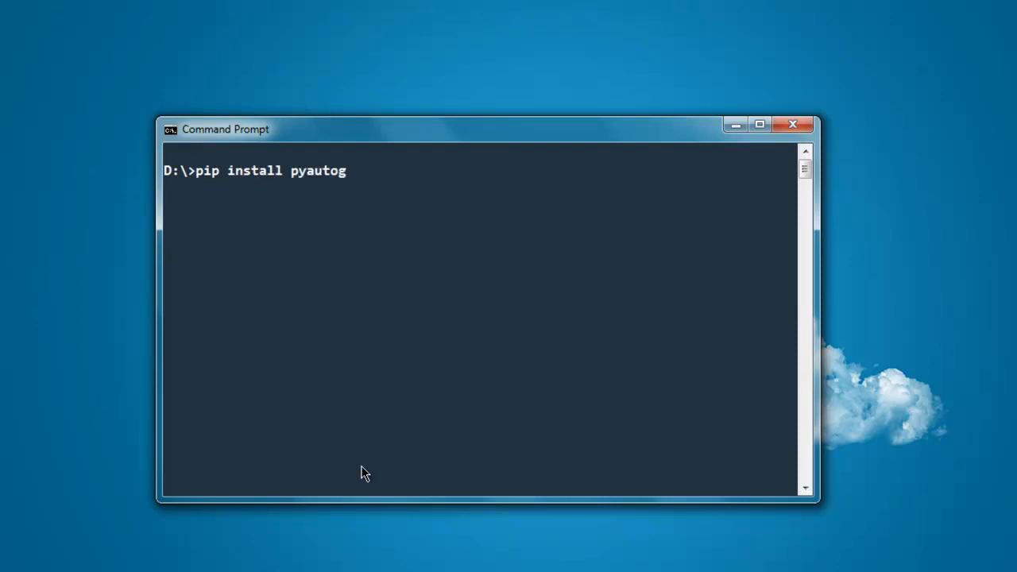
text(ui)
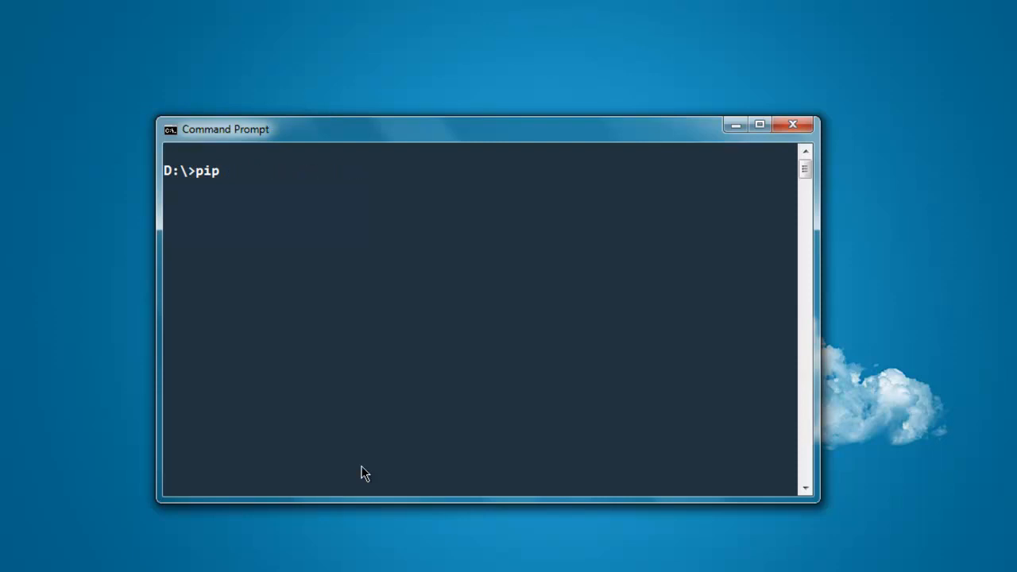
key(Backspace)
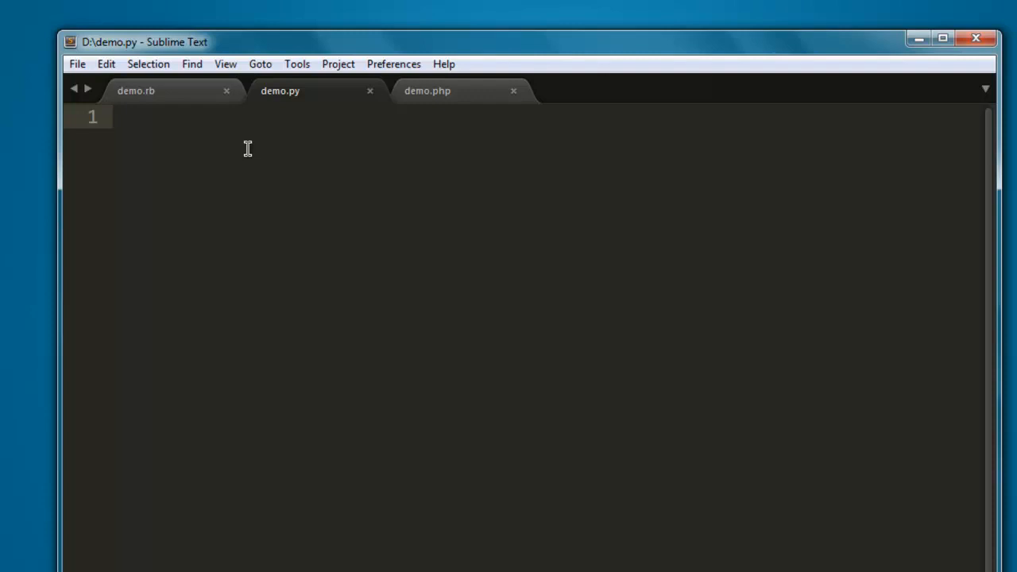
- Add 'import pyautogui' as the first line of demo.py
click(118, 118)
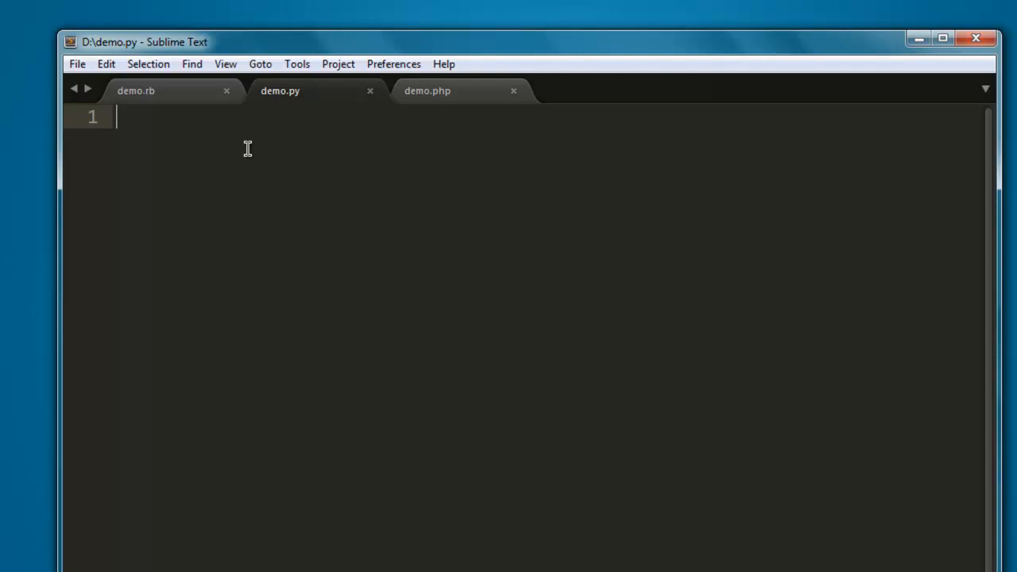
text(import py)
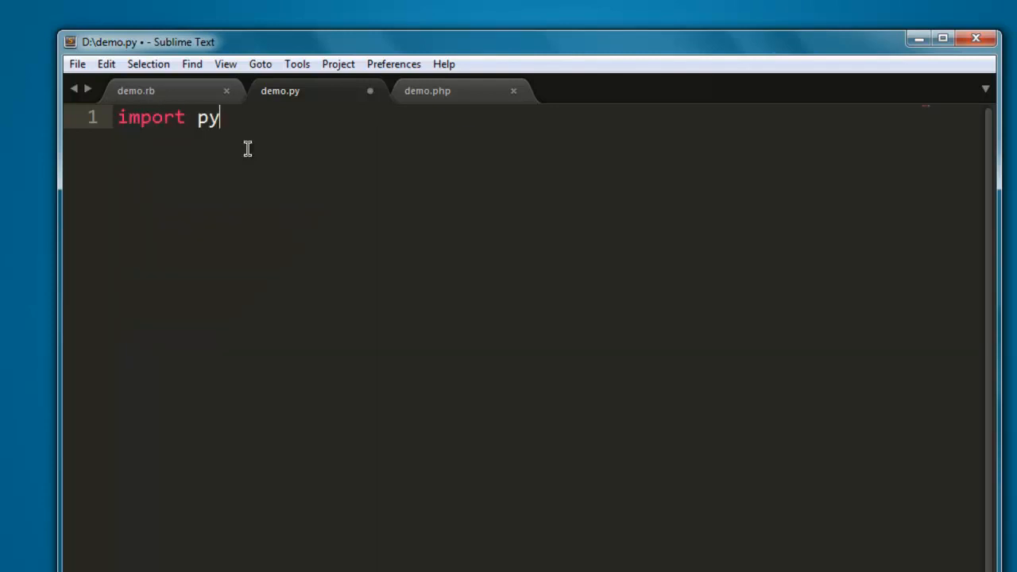
text(autogui)
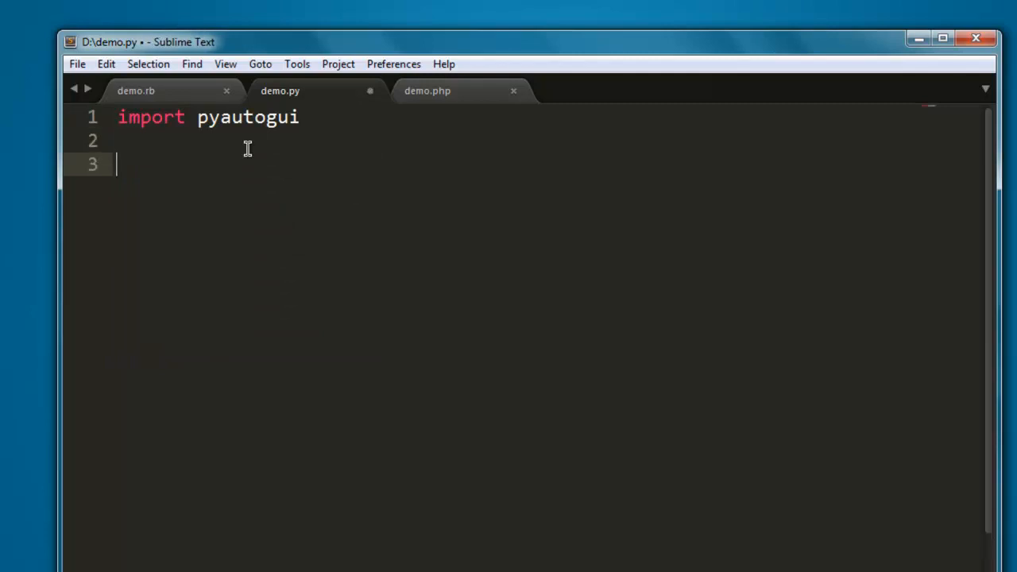
- Add a print(pyautogui.position()) line to output the mouse coordinates
text(p)
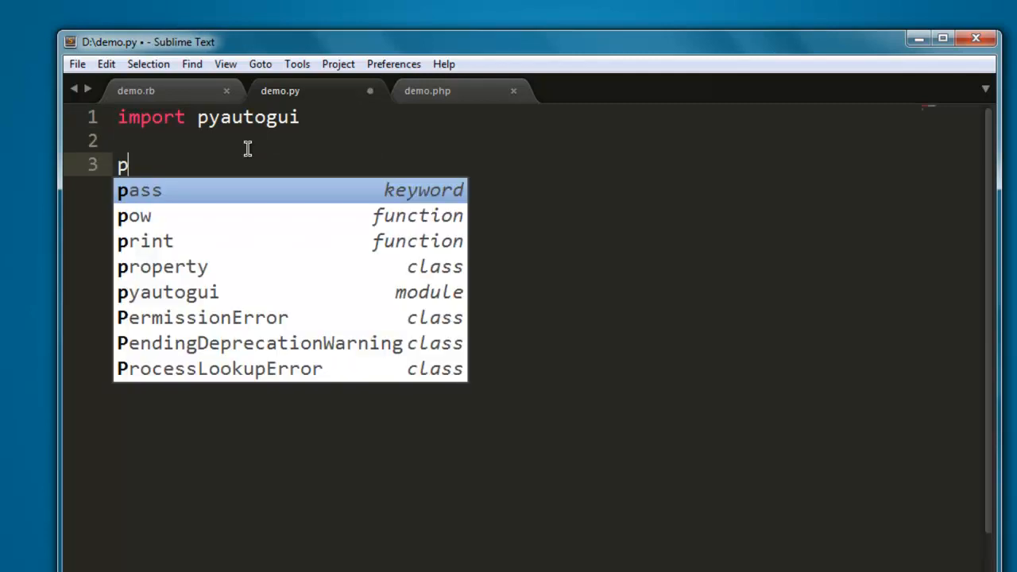
text(rint9)
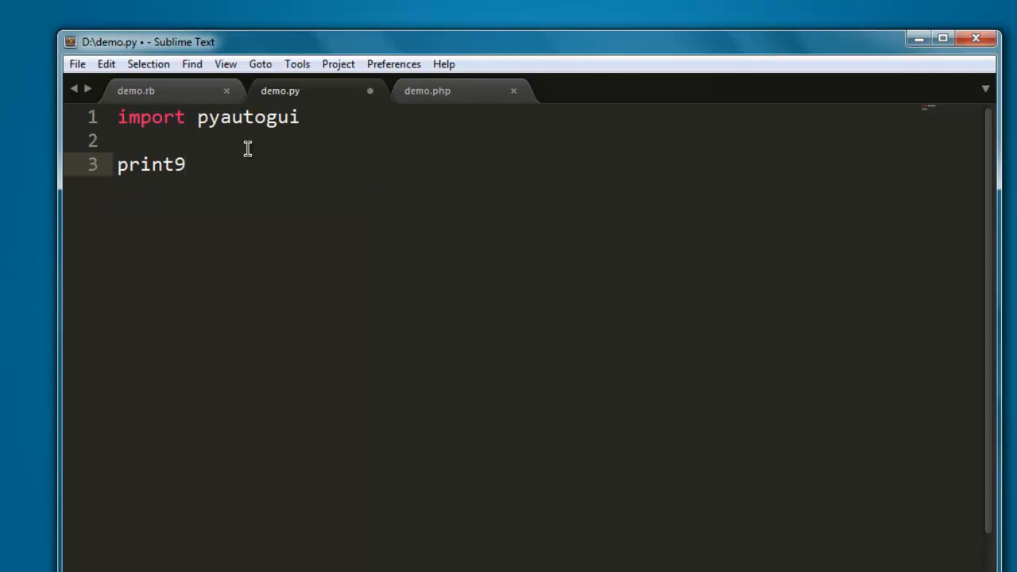
text((value))
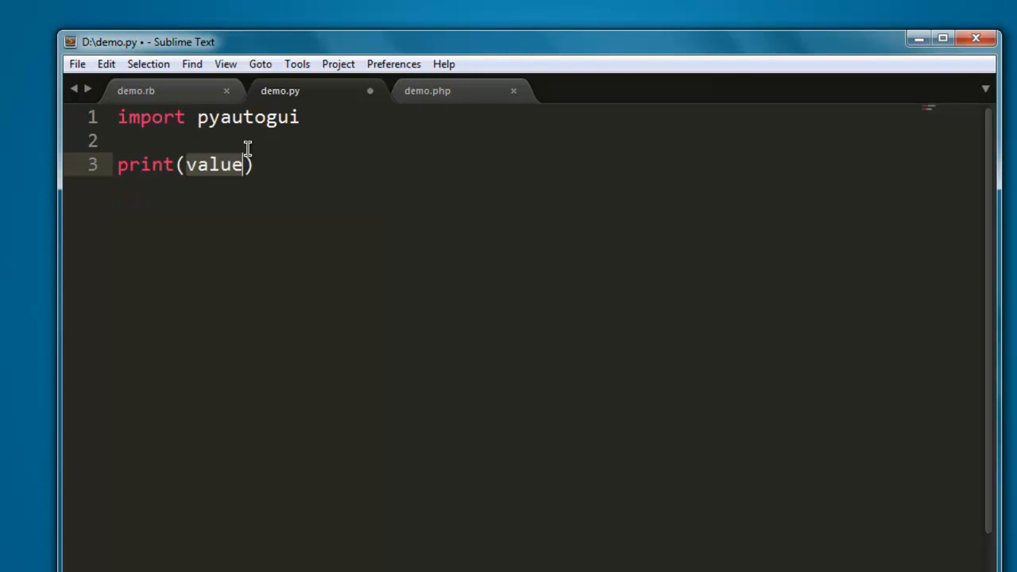
text(pyautogui)
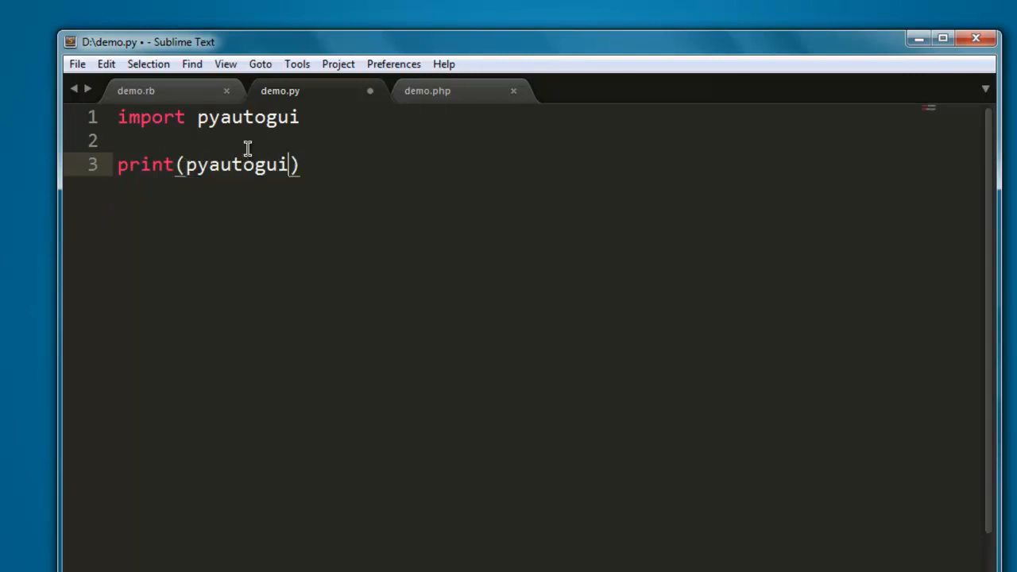
text(.)
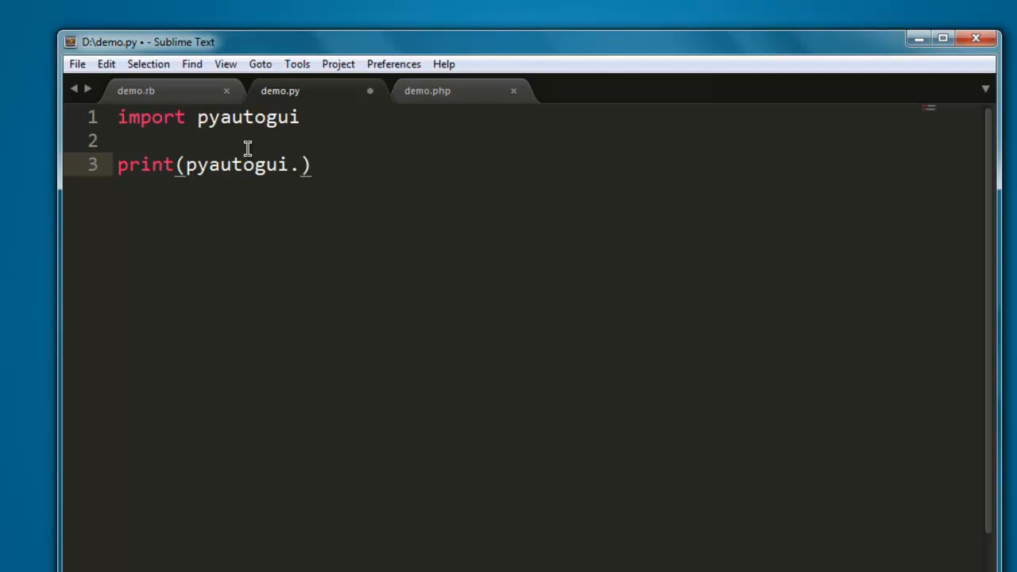
text(position)
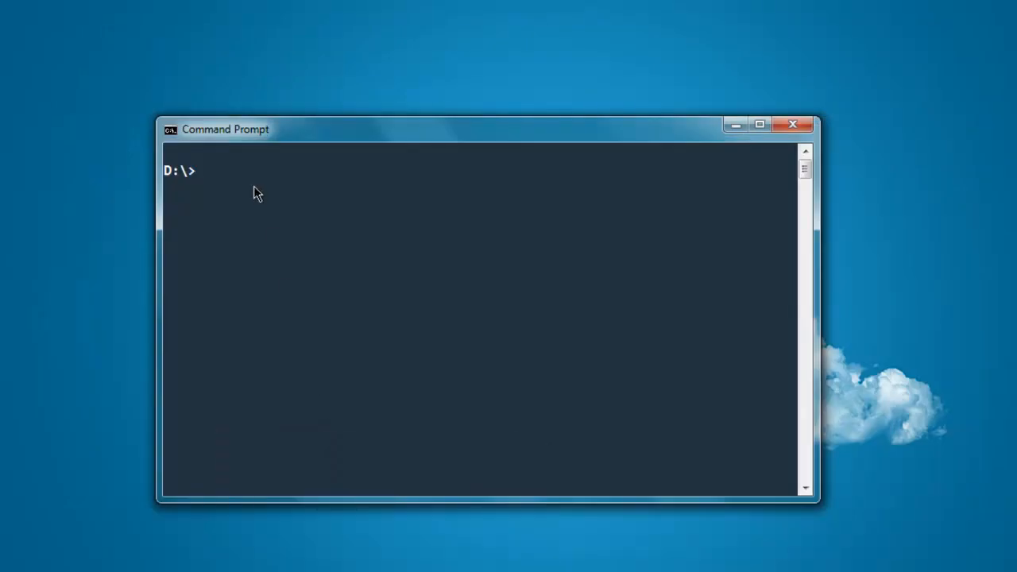
- Run 'python demo.py', printing the mouse coordinates (288, 235)
text(pytho)
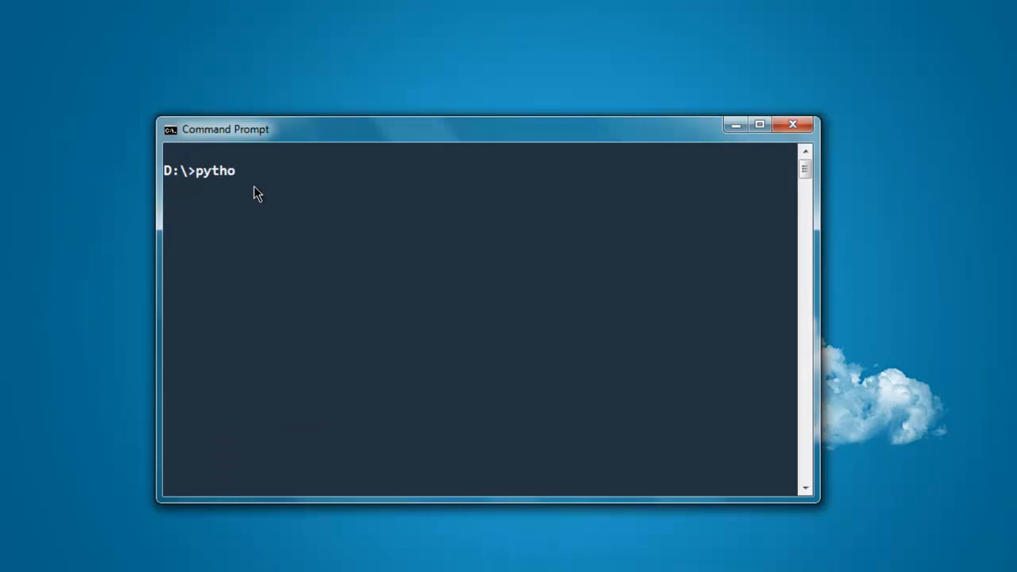
text(n)
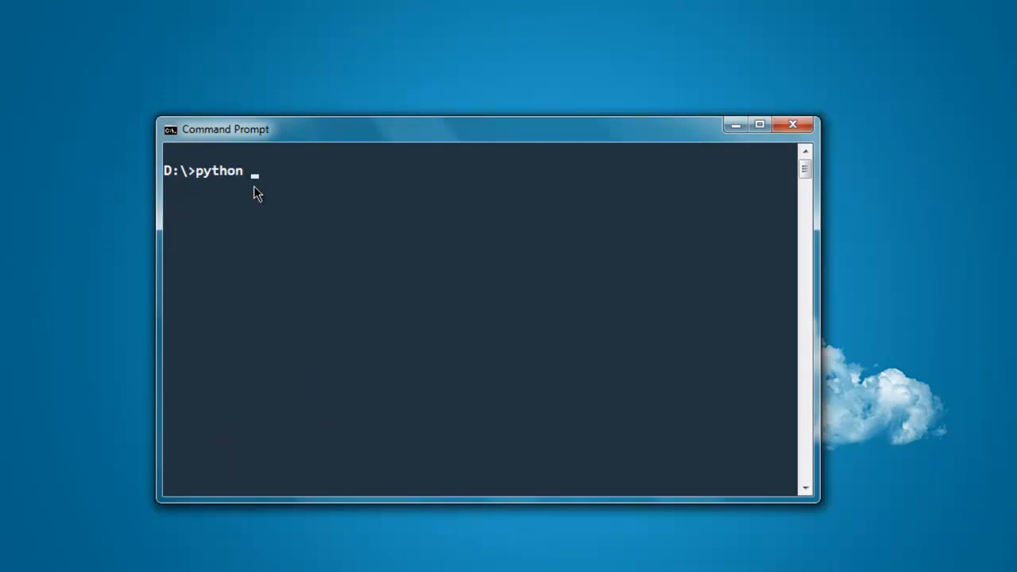
text(demo.py)
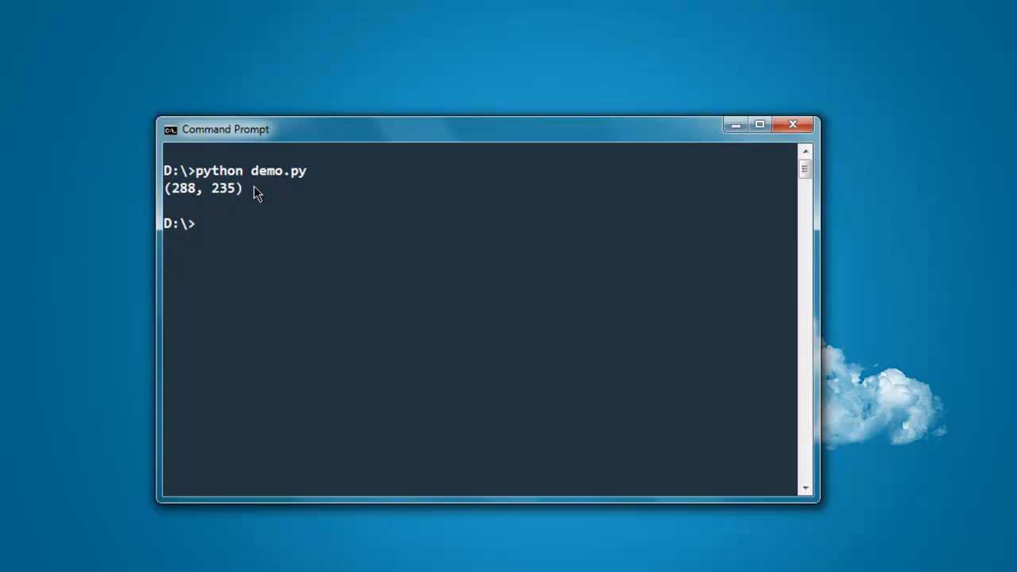
mouse_move(226, 205)
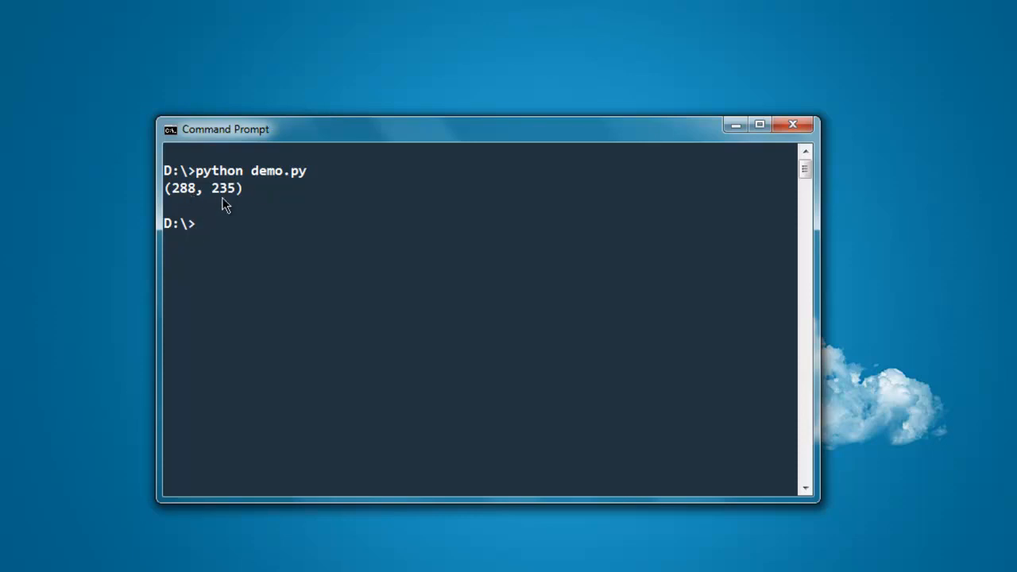
mouse_move(221, 215)
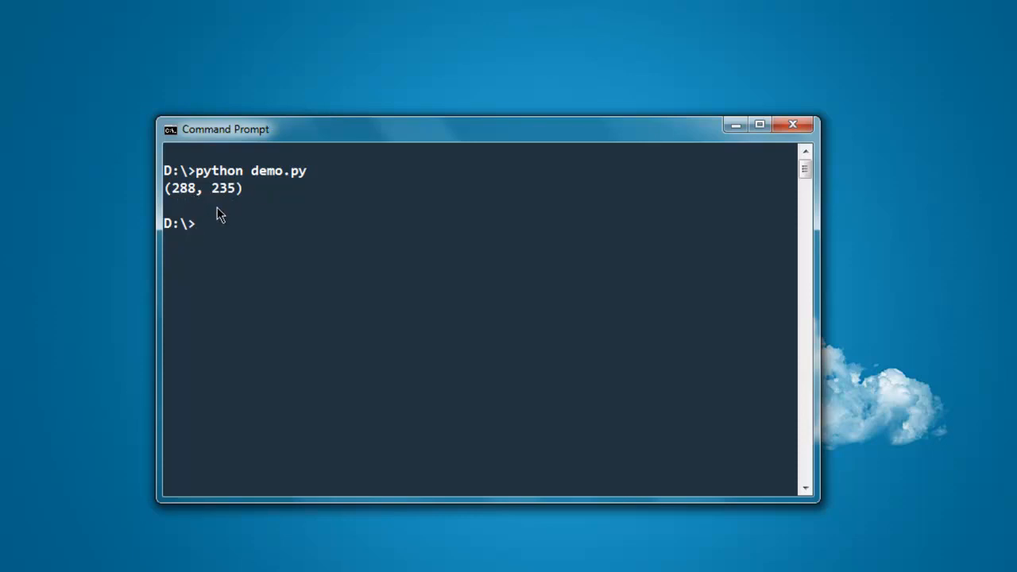
mouse_move(221, 214)
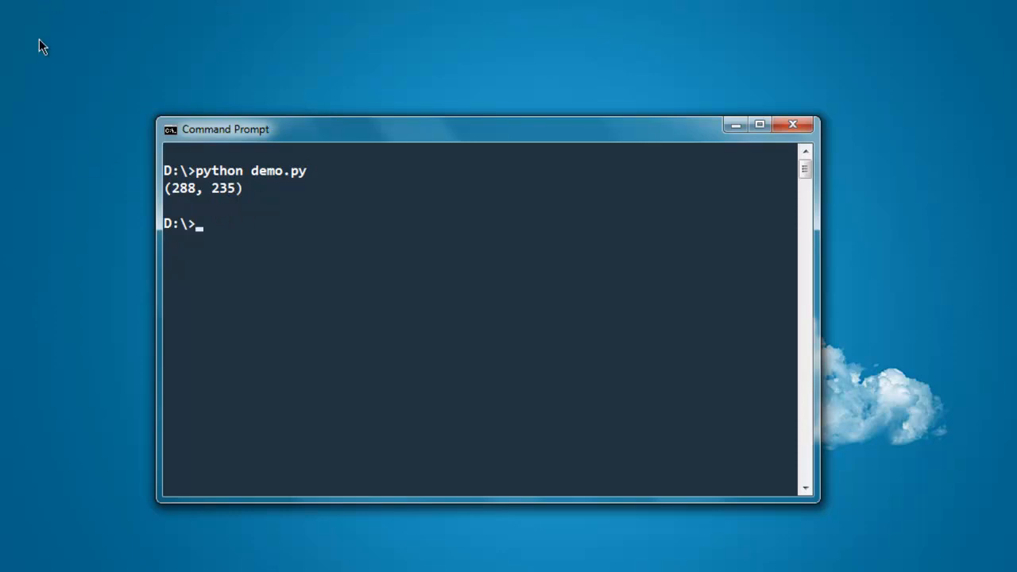
mouse_move(44, 115)
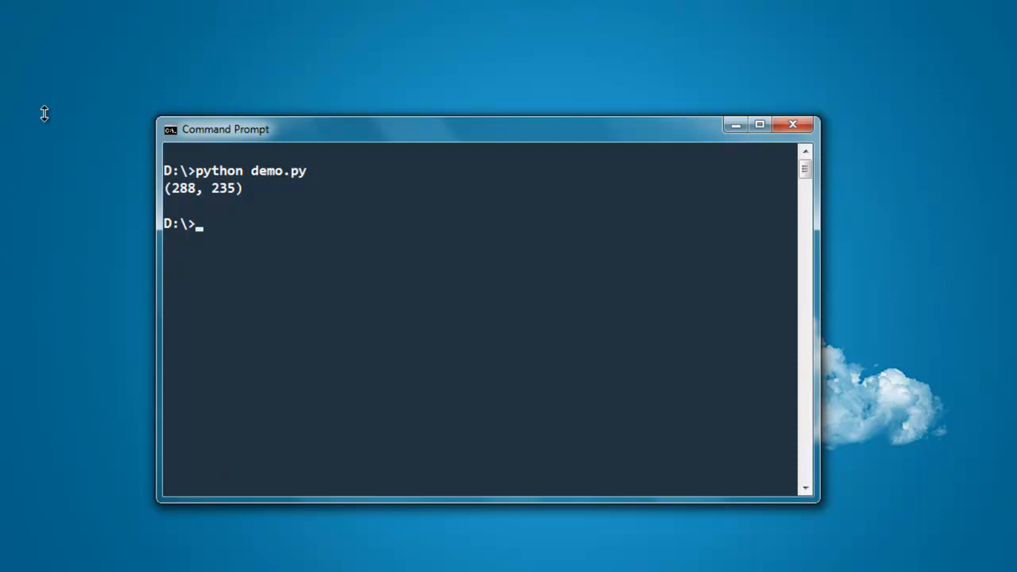
mouse_move(246, 157)
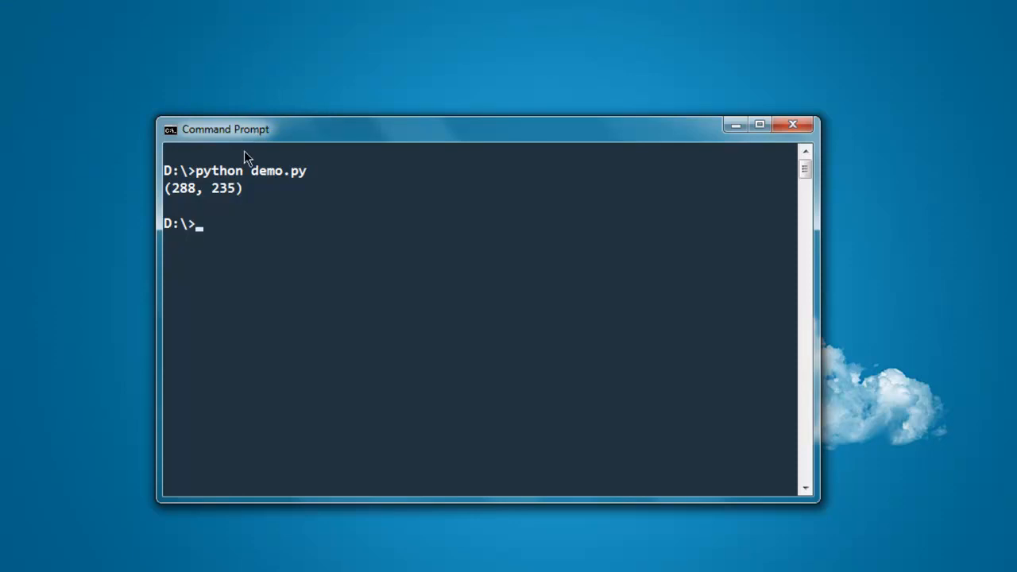
mouse_move(251, 264)
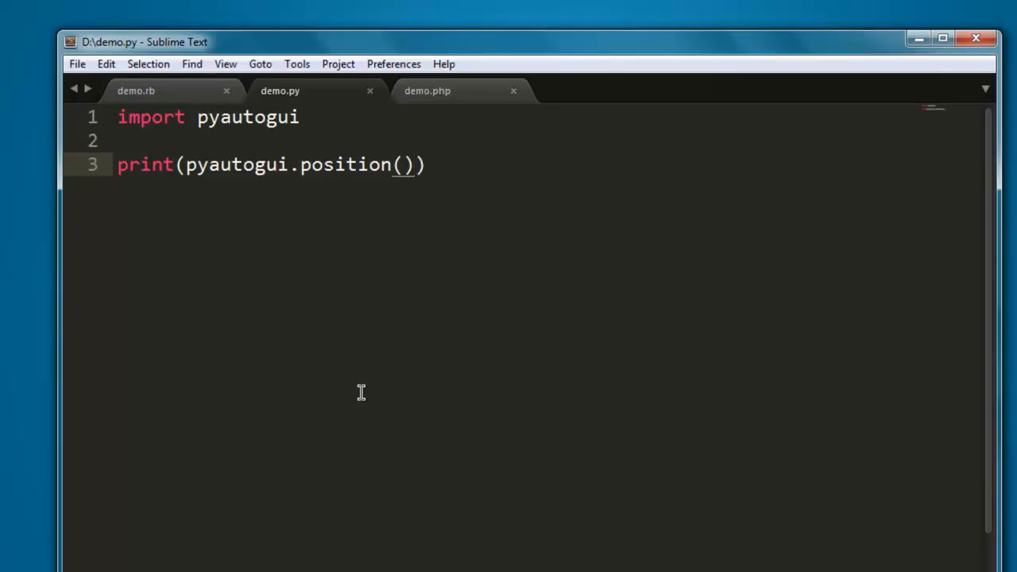
mouse_move(413, 332)
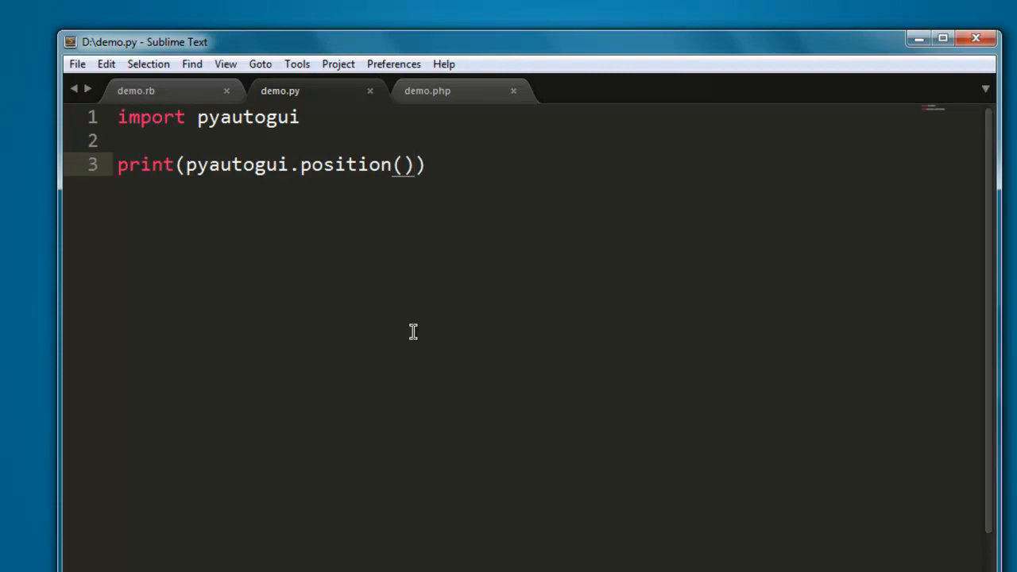